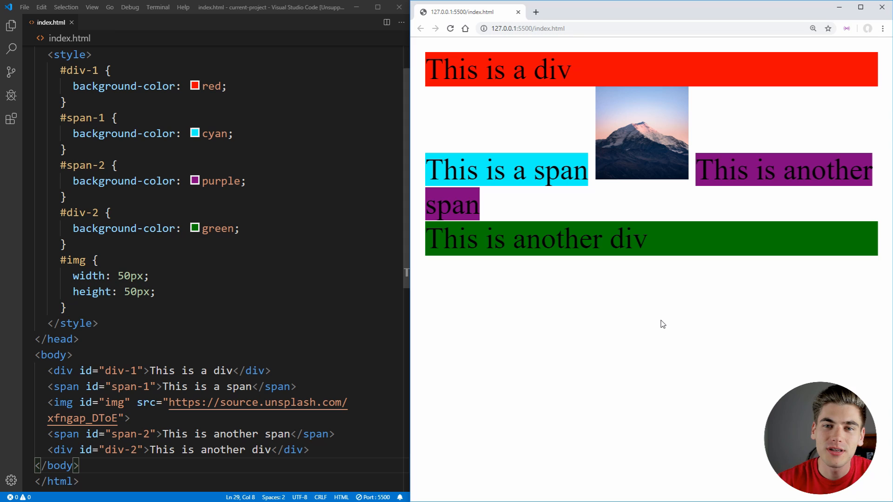
# Add display: block; to the #div-1 rule, choosing block from IntelliSense
pyautogui.scroll(-3)
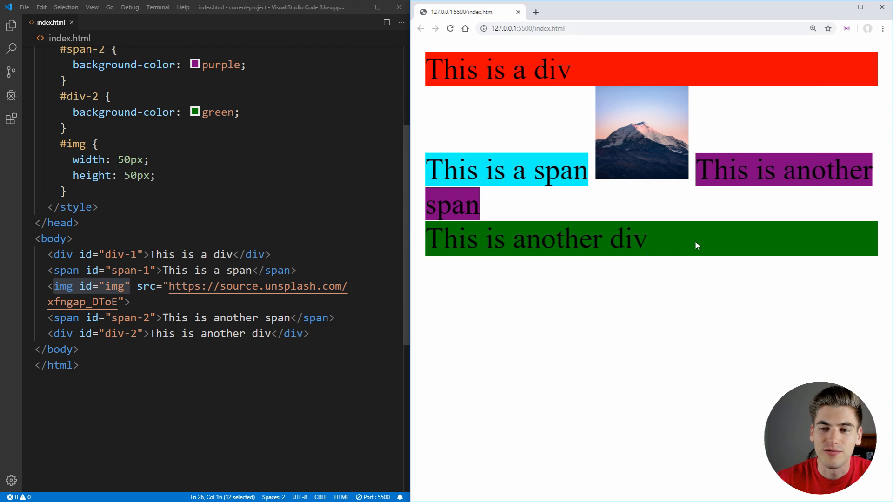
pyautogui.moveTo(682, 242)
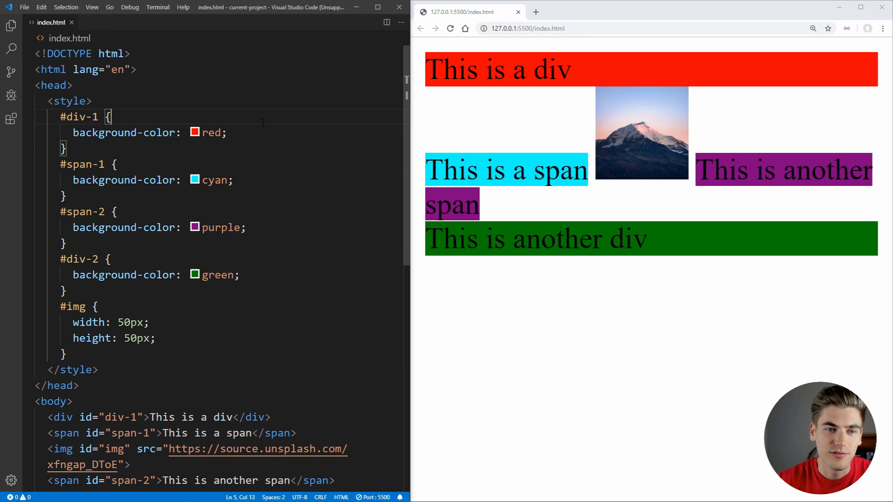
pyautogui.write('display:')
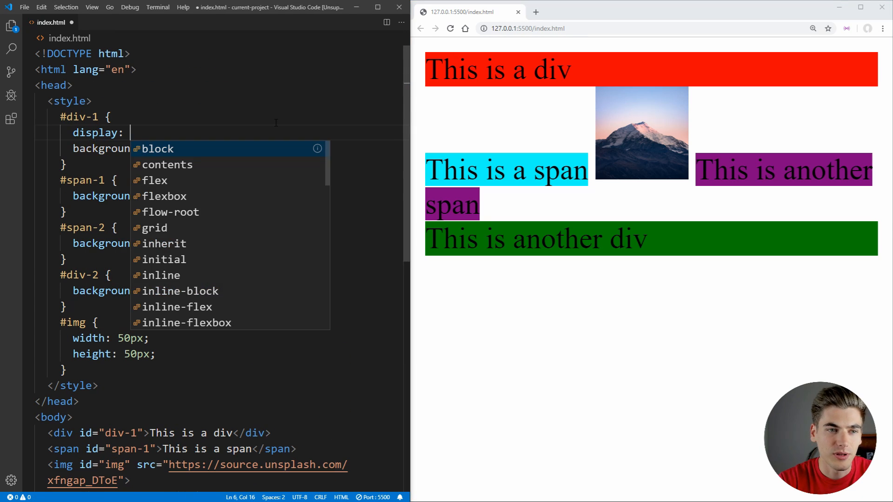
pyautogui.write('block;')
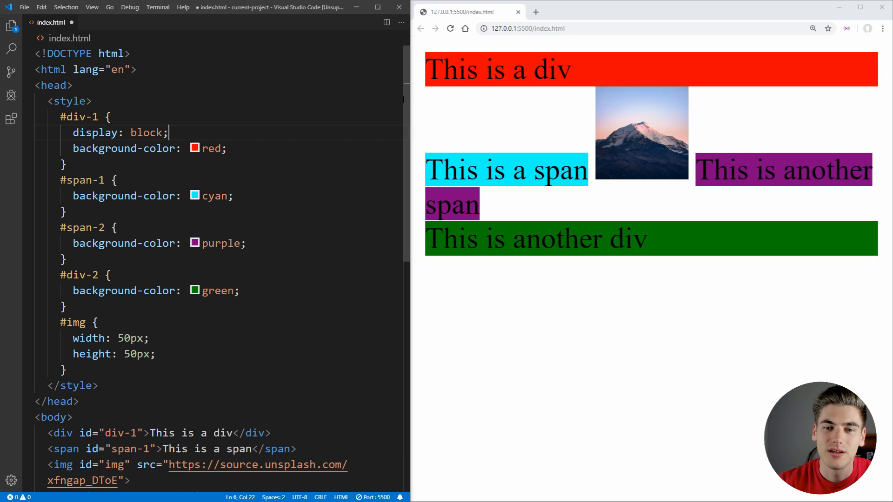
pyautogui.doubleClick(492, 239)
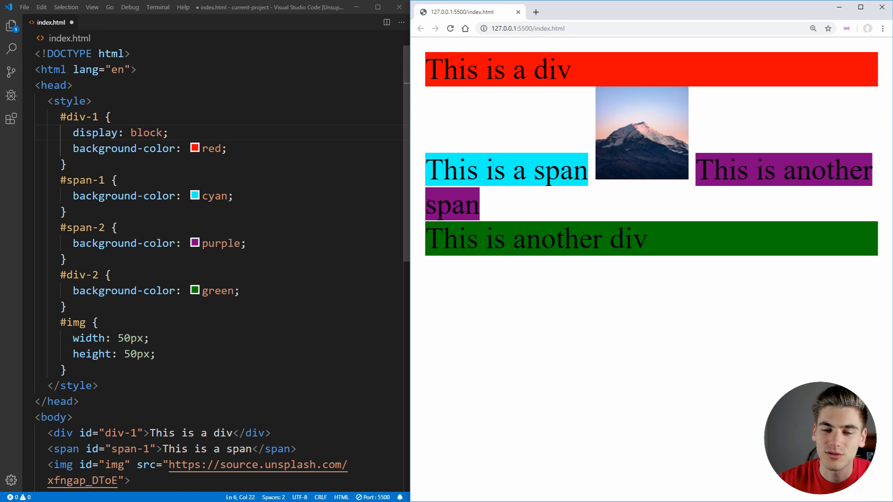
pyautogui.moveTo(815, 245)
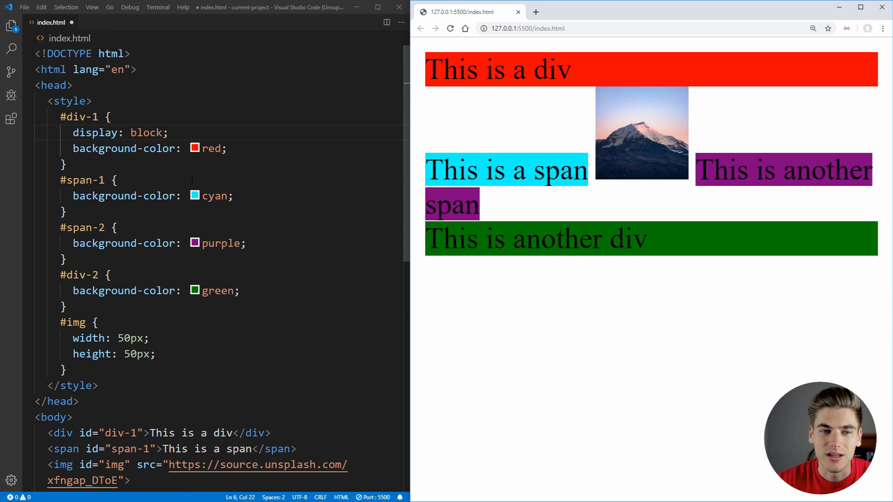
# Add display: inline; to the #span-1 rule using autocomplete
pyautogui.write('display:')
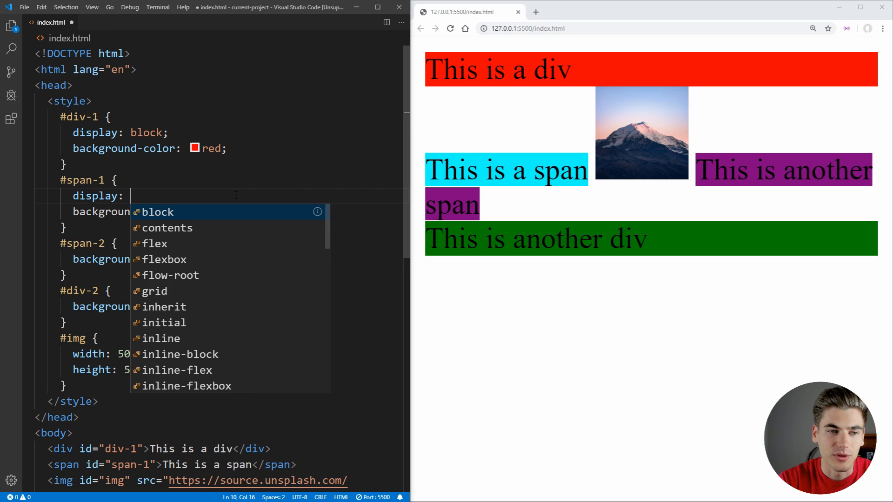
pyautogui.write('inline;')
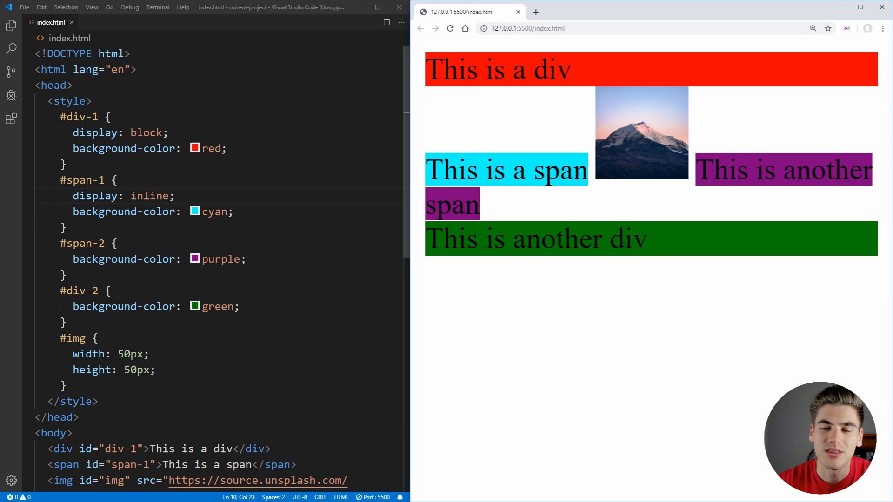
# Add display: inline-block; to the #img rule and briefly highlight its 50px width and height lines
pyautogui.scroll(-3)
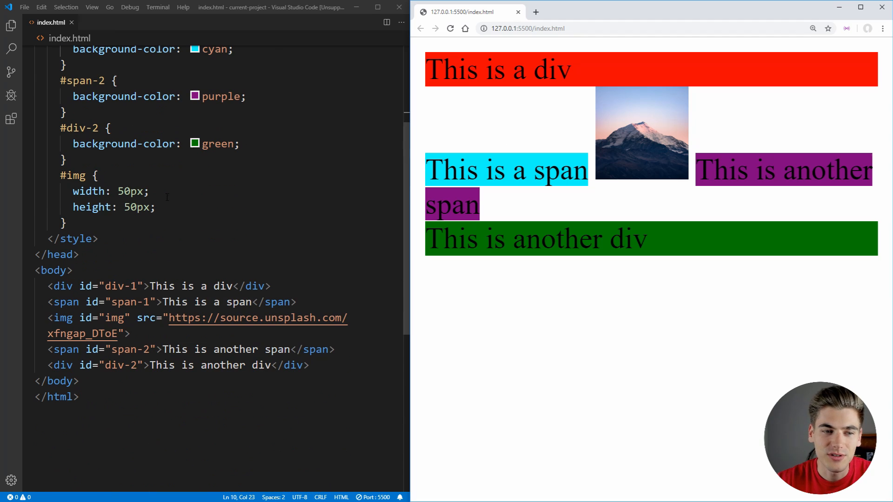
pyautogui.write('display:')
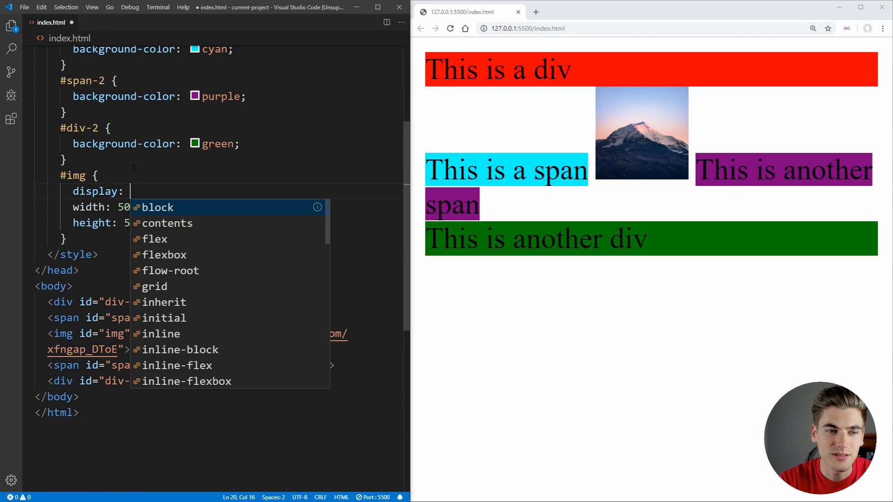
pyautogui.write('inline-block')
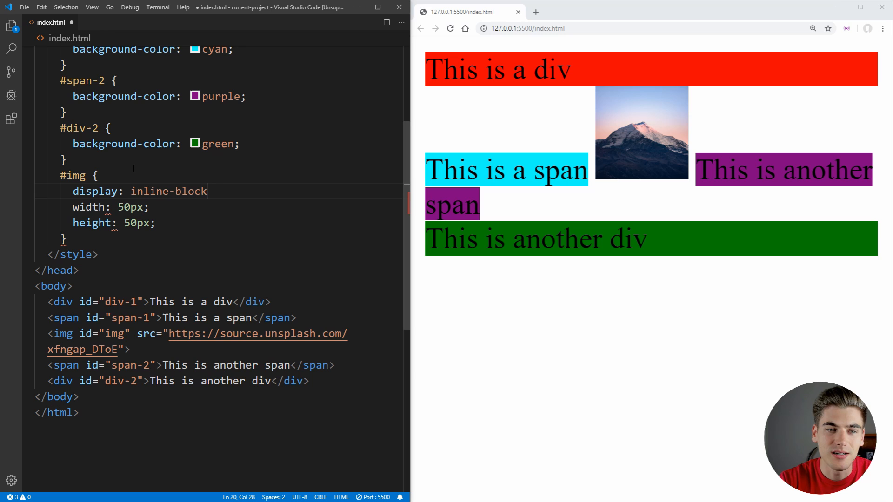
pyautogui.write(';')
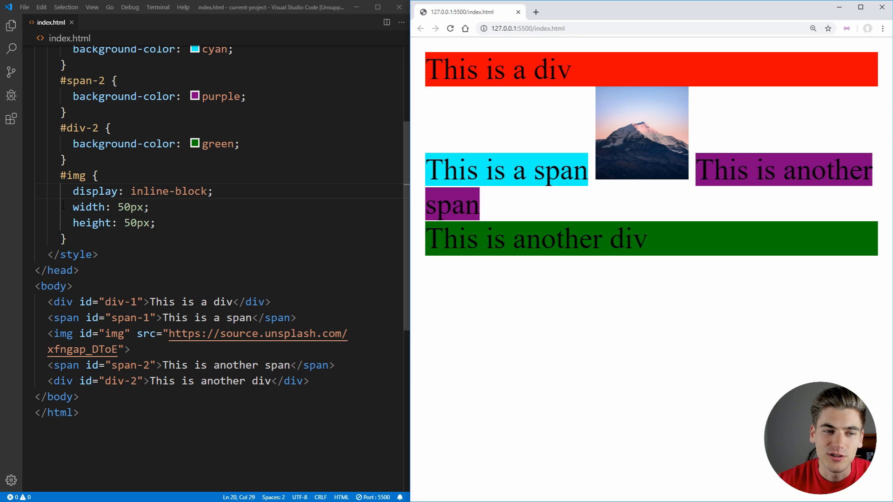
pyautogui.moveTo(73, 207); pyautogui.dragTo(155, 222)
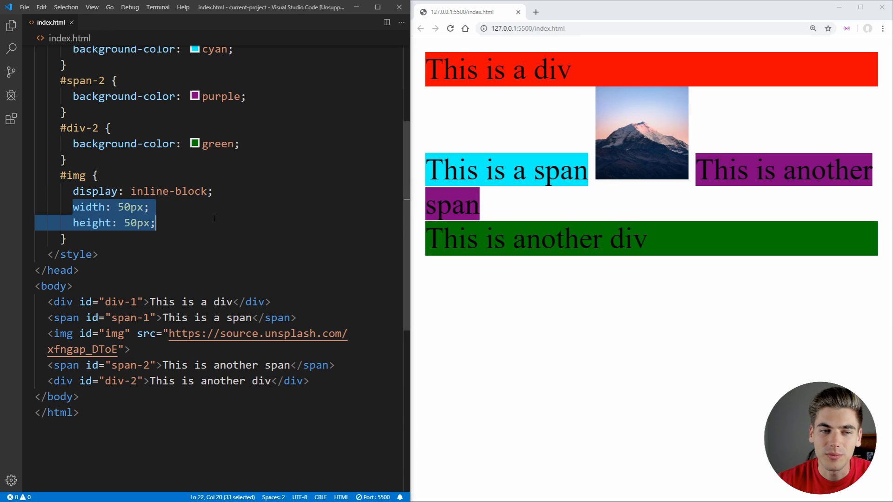
pyautogui.click(155, 223)
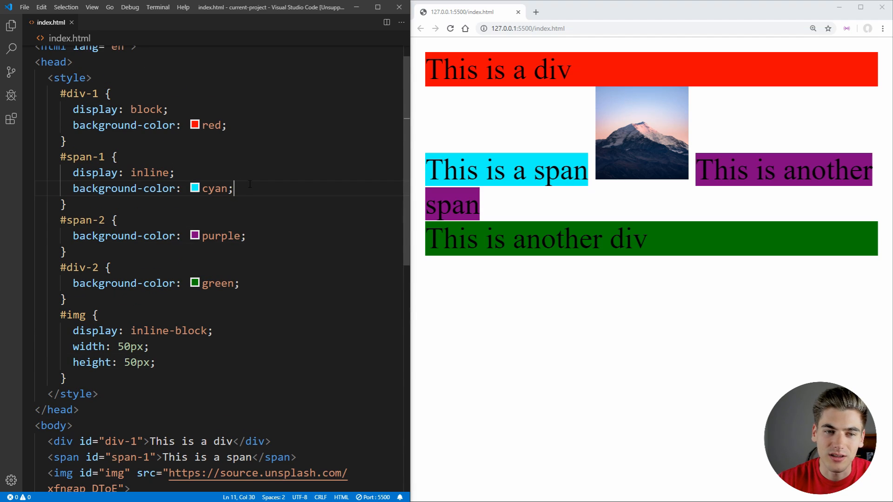
pyautogui.write('height: 400px;')
pyautogui.write('w')
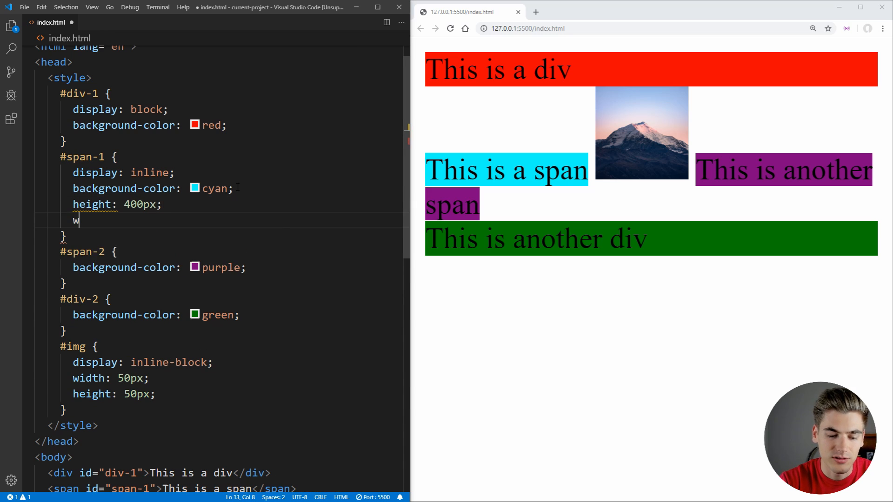
pyautogui.write('idth:')
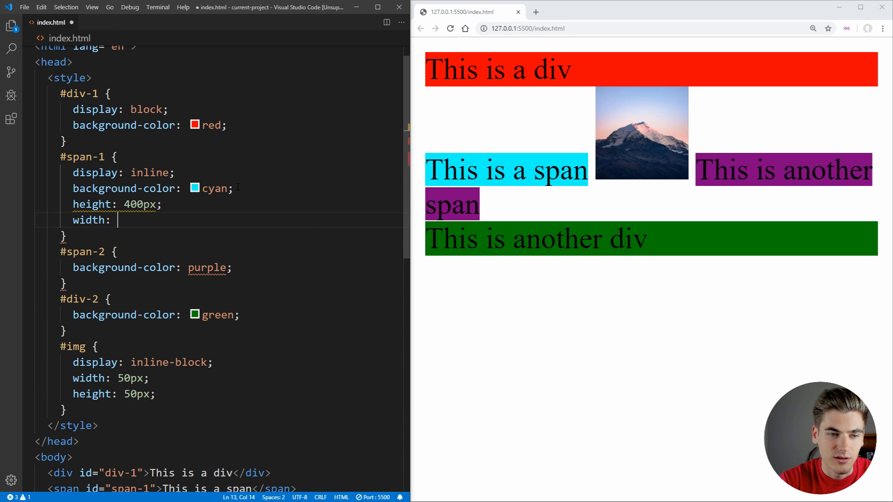
pyautogui.write('500px')
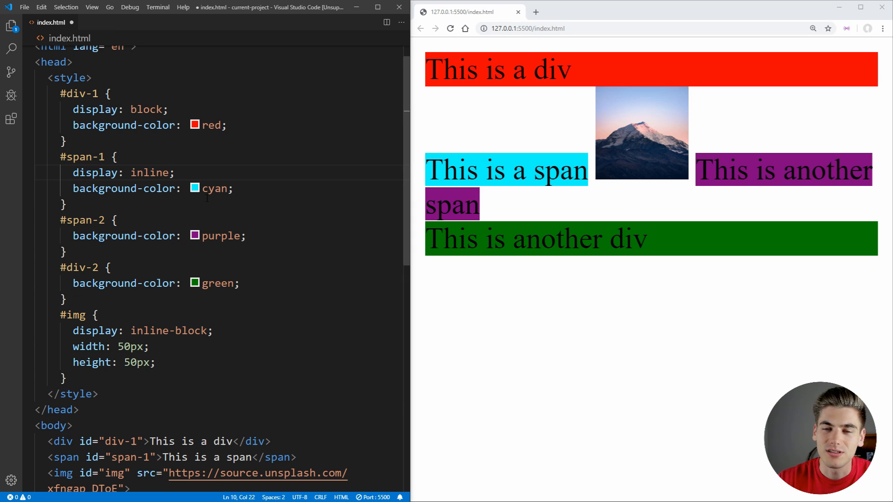
# Trial display: none on #div-2 and restore its HTML, then set #span-1 to display: none; and save
pyautogui.scroll(-3)
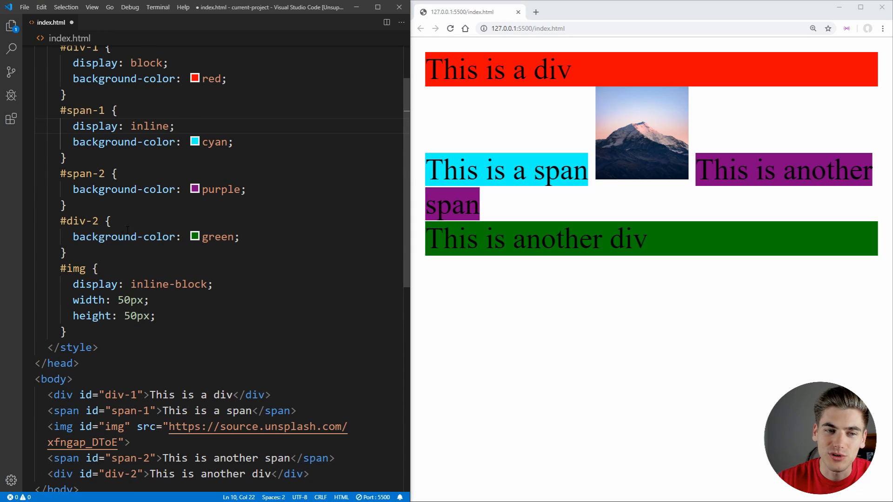
pyautogui.write('display: none;')
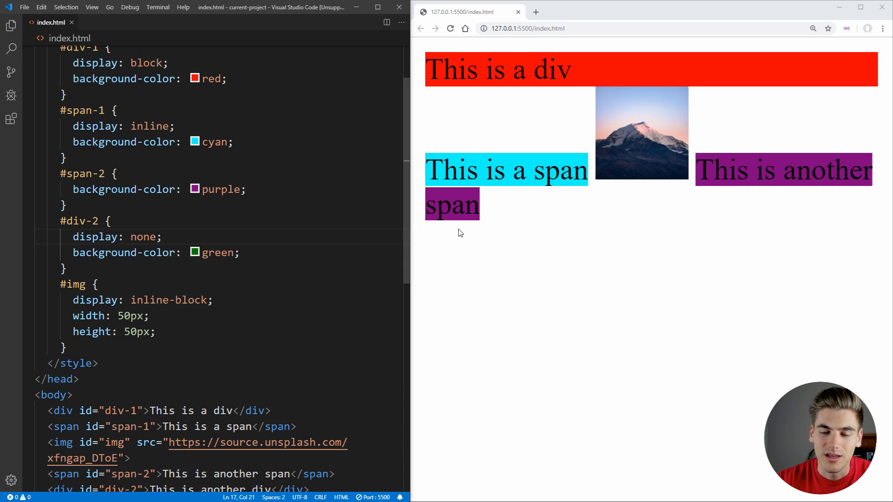
pyautogui.moveTo(476, 263)
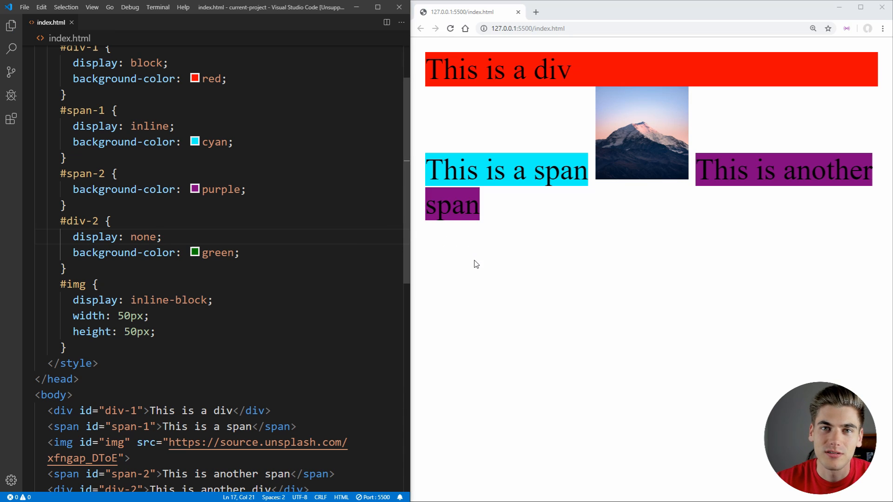
pyautogui.scroll(-3)
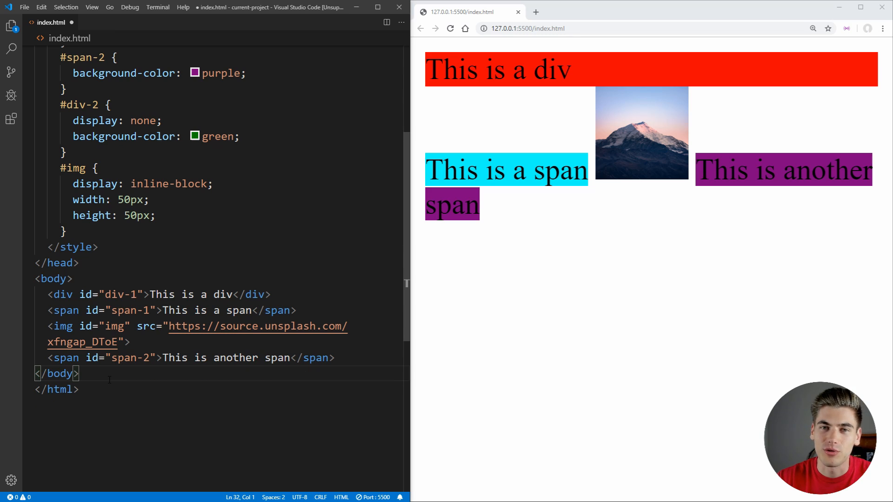
pyautogui.write('<div id="div-2">This is another div</div>')
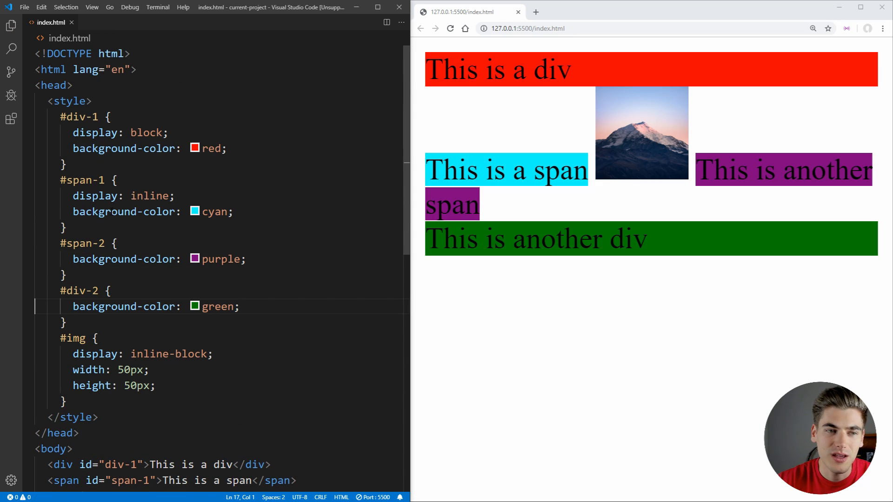
pyautogui.write('display: none;')
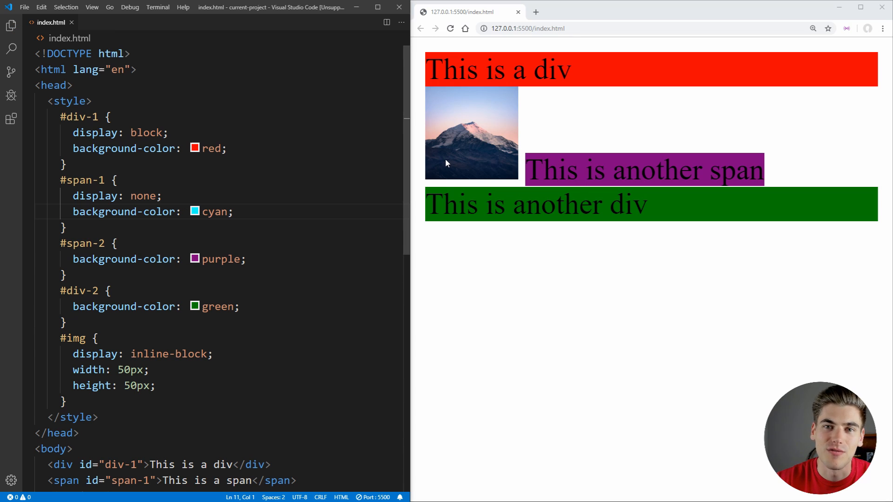
pyautogui.moveTo(470, 165)
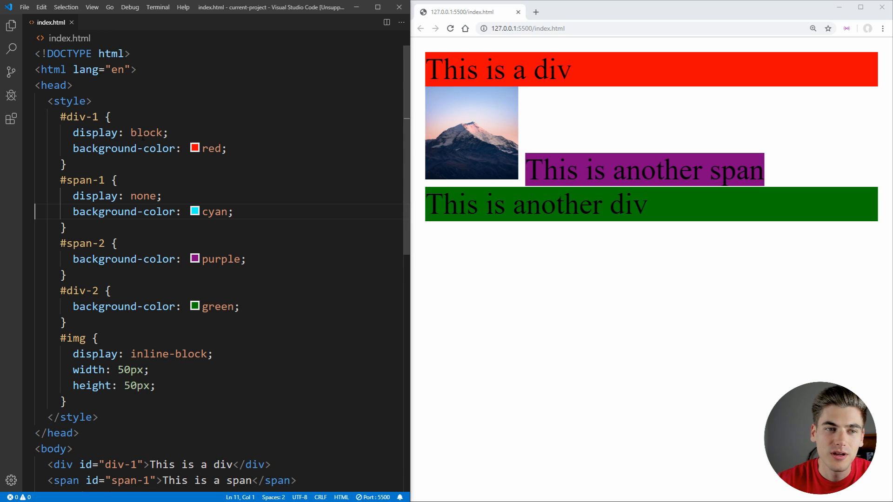
# Replace #div-1's block with display: flex and add a display: grid line below it
pyautogui.write('flex')
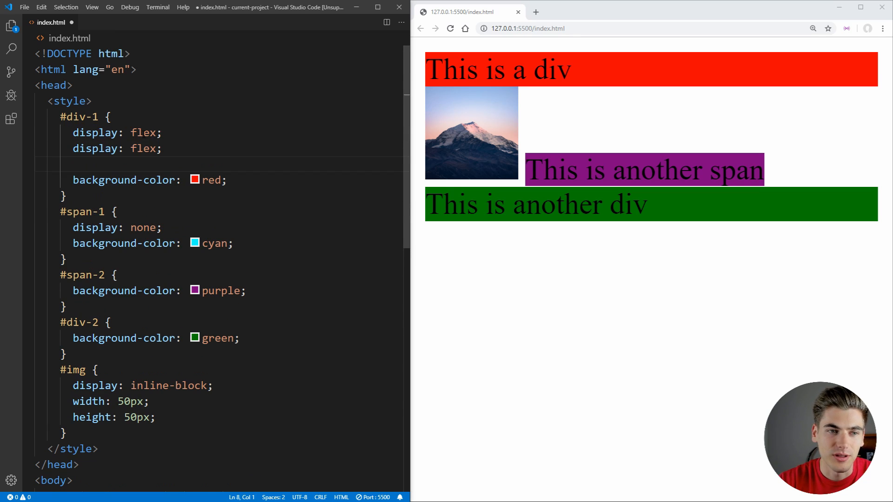
pyautogui.write('grid')
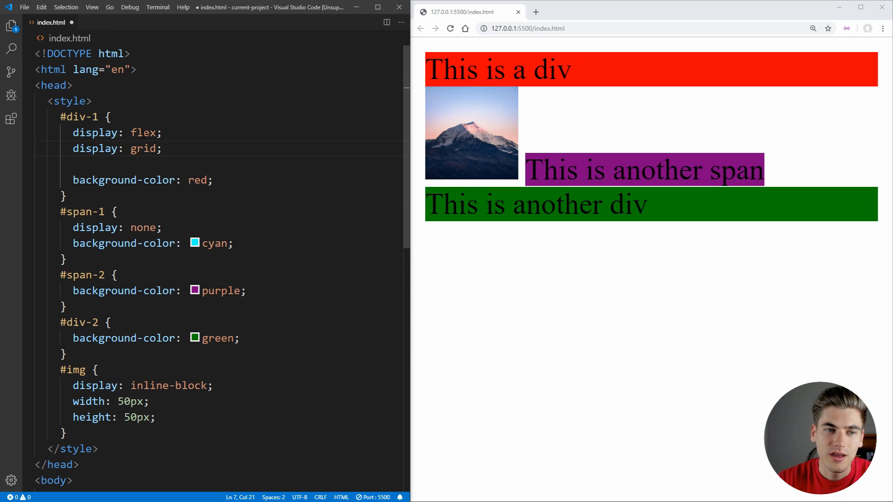